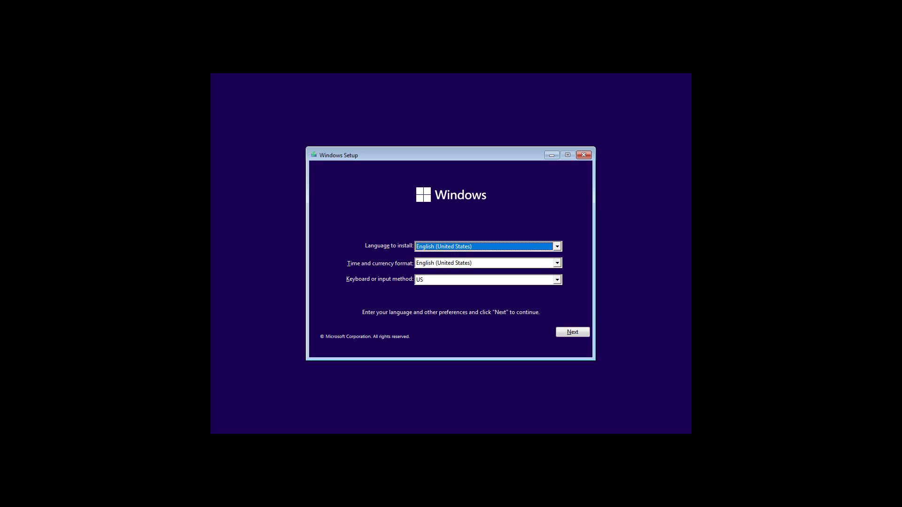
Step: Accept the default language settings and go to Repair your computer
{"action": "left_click", "coordinate": [571, 331]}
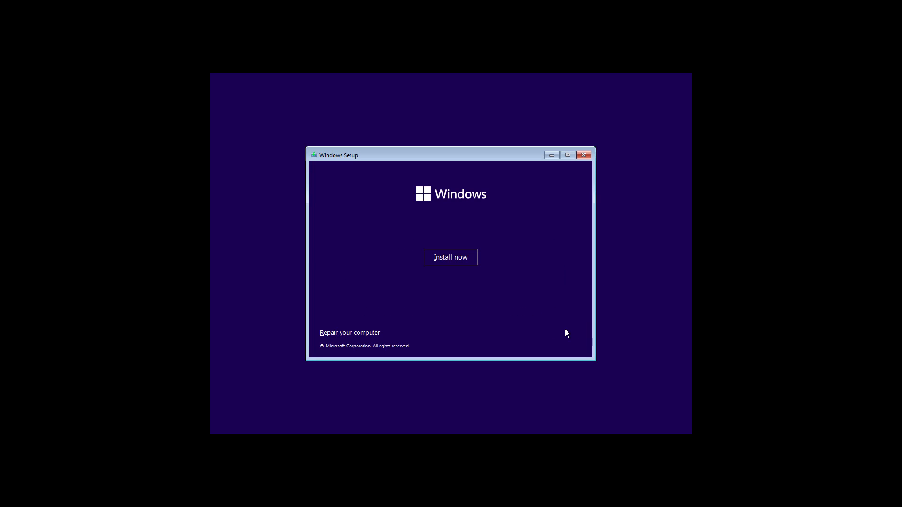
{"action": "left_click", "coordinate": [349, 333]}
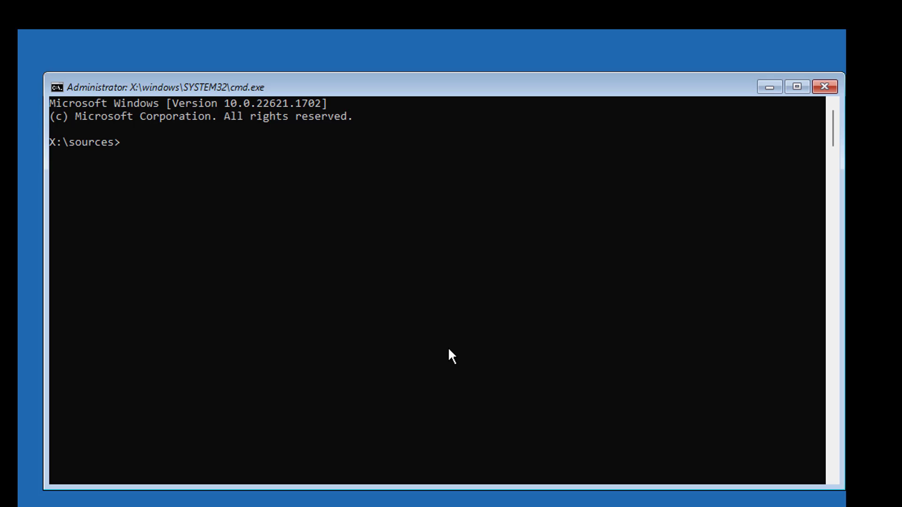
Step: Run bcdedit to list the boot entries, then start diskpart
{"action": "type", "text": "bcdedit"}
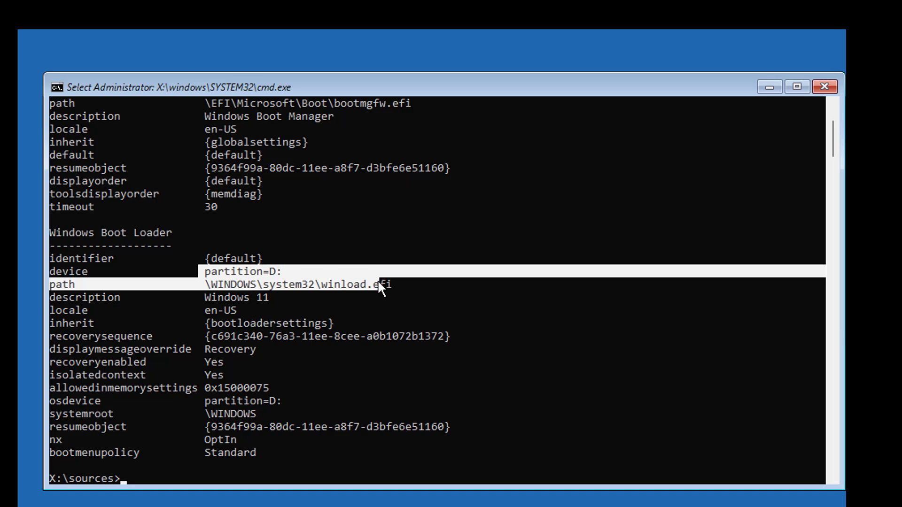
{"action": "mouse_move", "coordinate": [227, 330]}
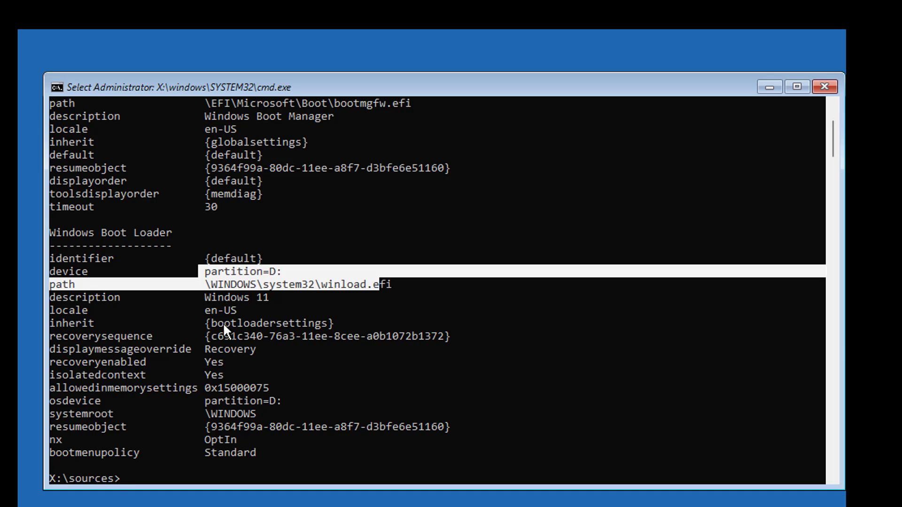
{"action": "mouse_move", "coordinate": [409, 385]}
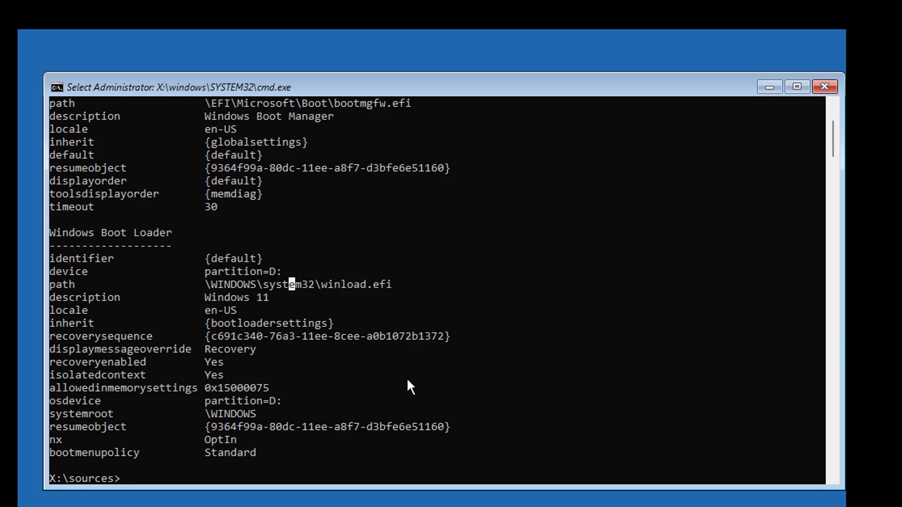
{"action": "type", "text": "d"}
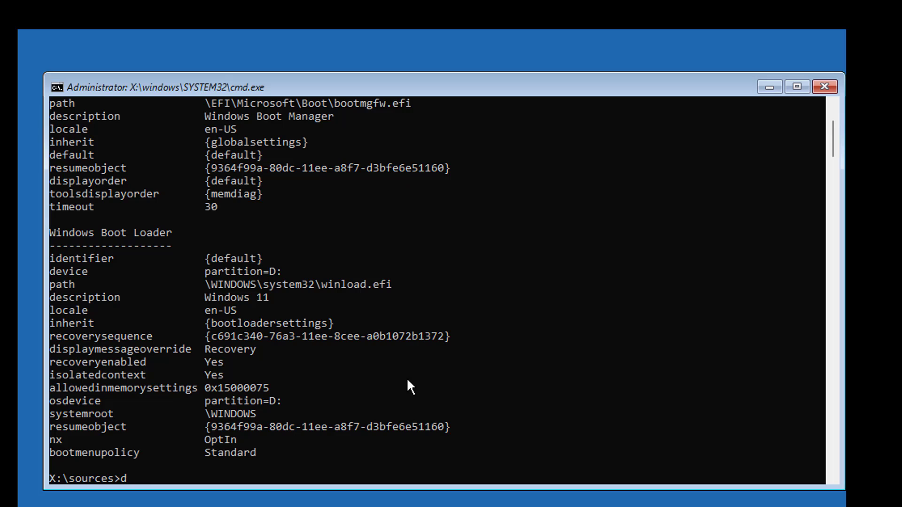
{"action": "type", "text": "iskpart"}
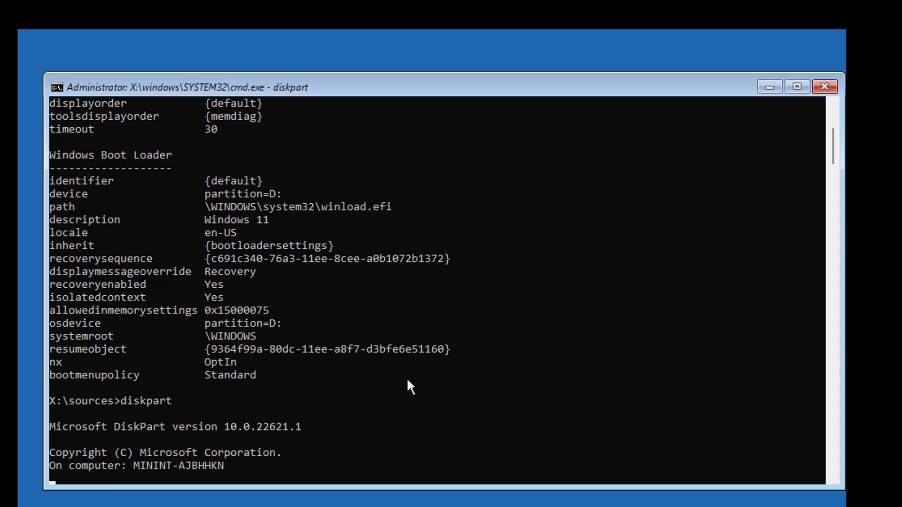
Step: List the disks, select disk 0 and list its volumes
{"action": "type", "text": "list"}
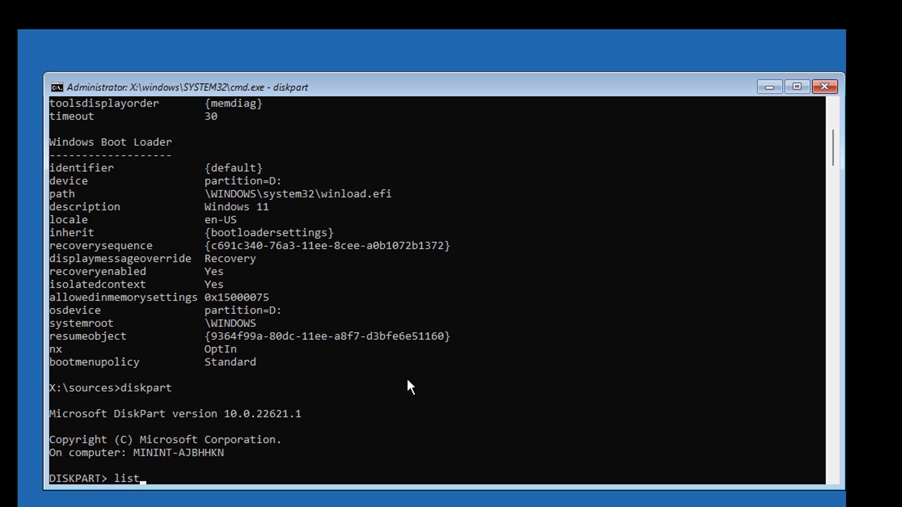
{"action": "type", "text": "disk"}
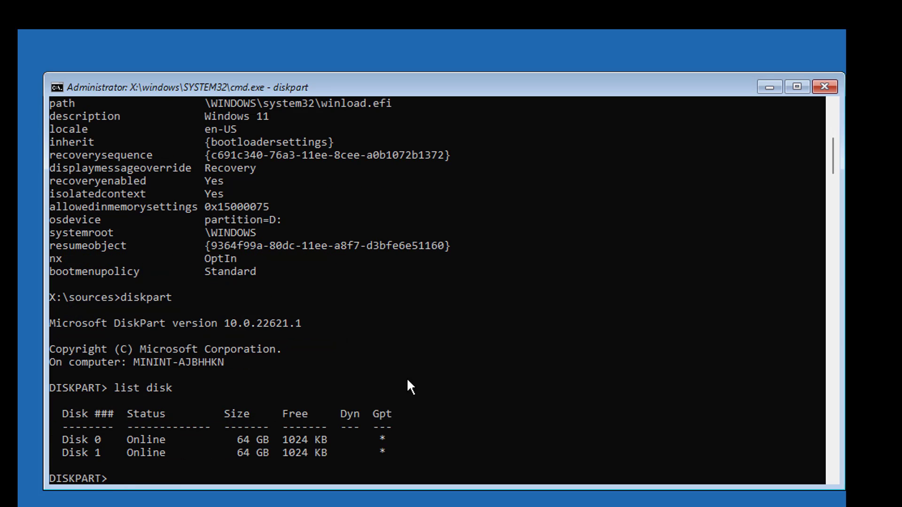
{"action": "mouse_move", "coordinate": [400, 439]}
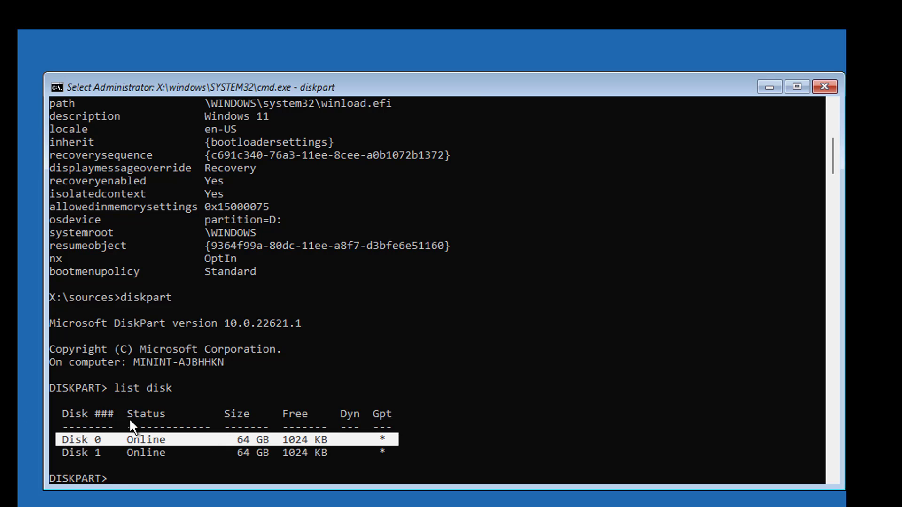
{"action": "type", "text": "select"}
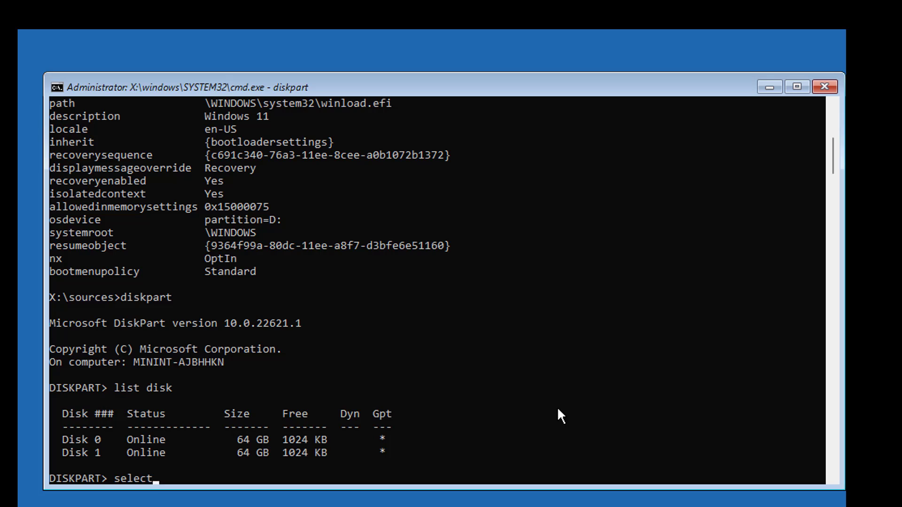
{"action": "type", "text": "disk 0"}
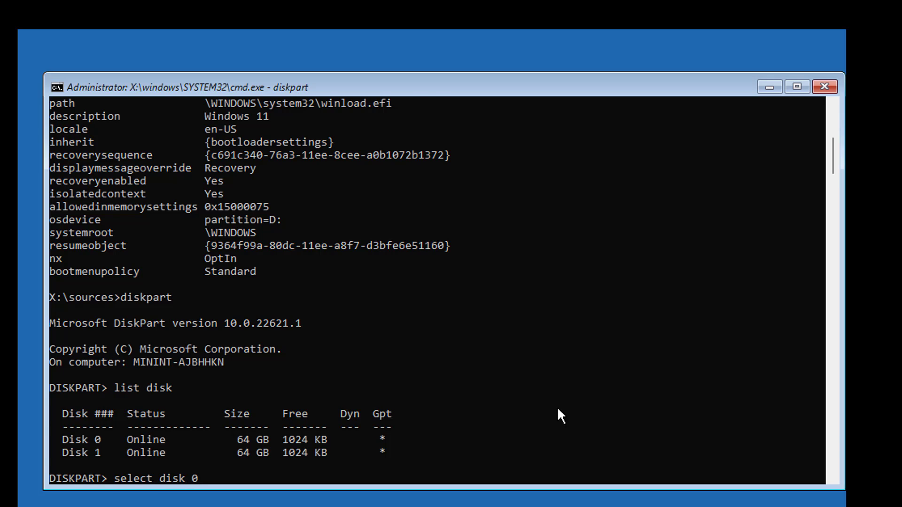
{"action": "type", "text": "list"}
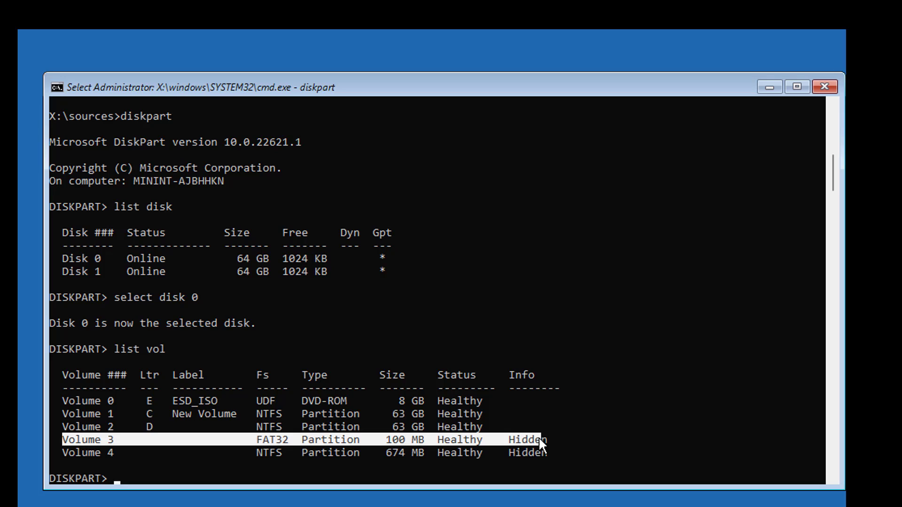
Step: Select volume 3, assign it drive letter K and exit DiskPart
{"action": "type", "text": "select v"}
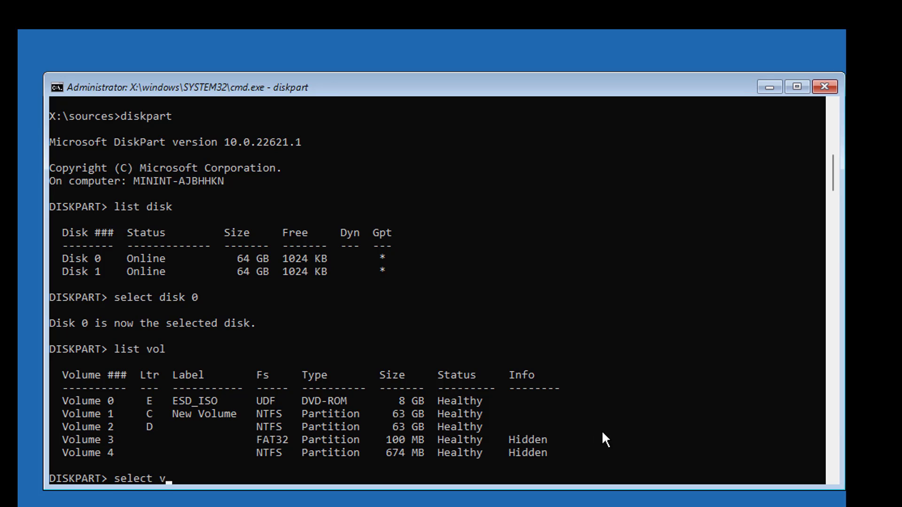
{"action": "type", "text": "olume 3"}
{"action": "type", "text": "ass"}
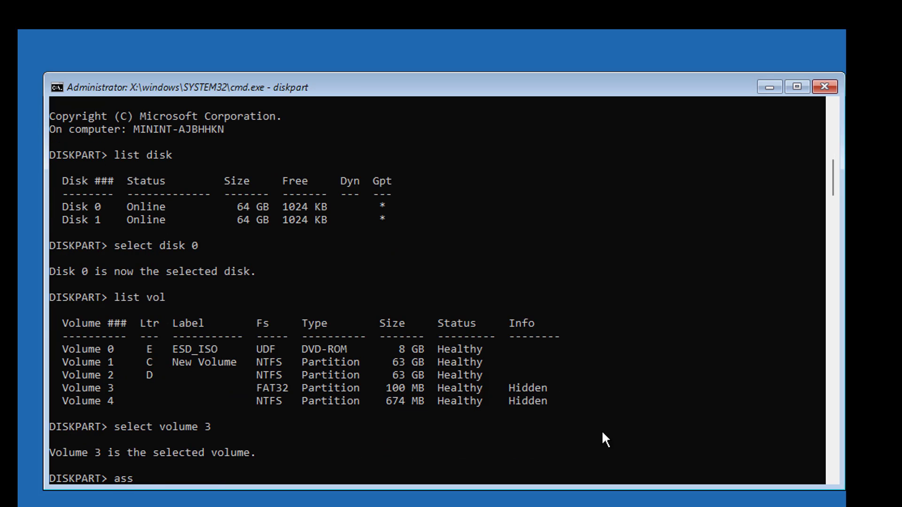
{"action": "type", "text": "ign lett"}
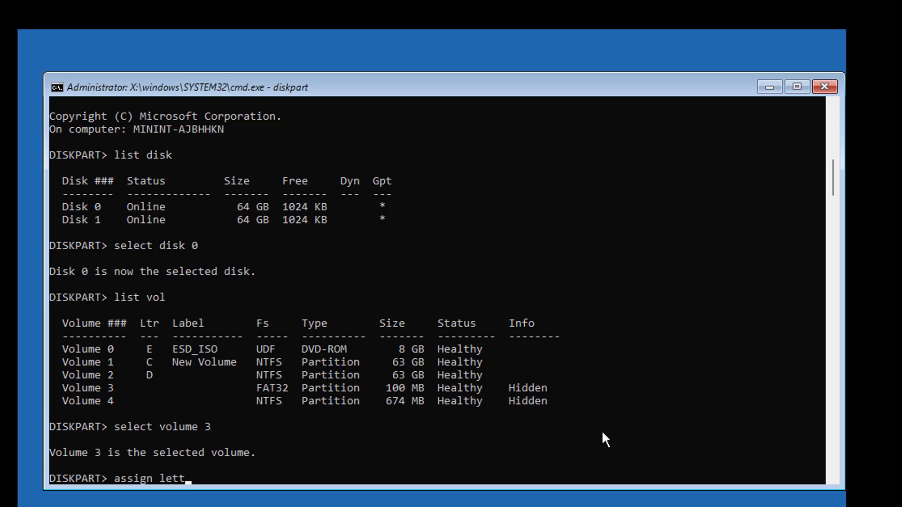
{"action": "type", "text": "er"}
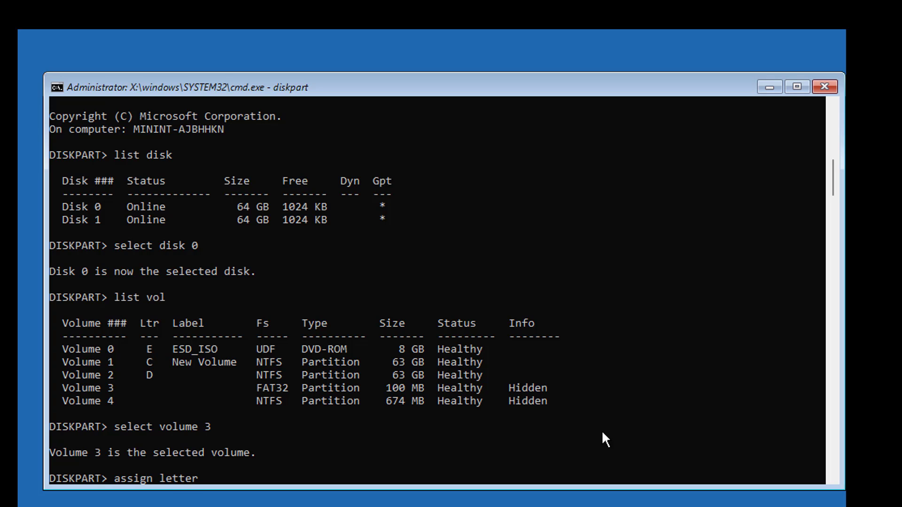
{"action": "type", "text": "=k"}
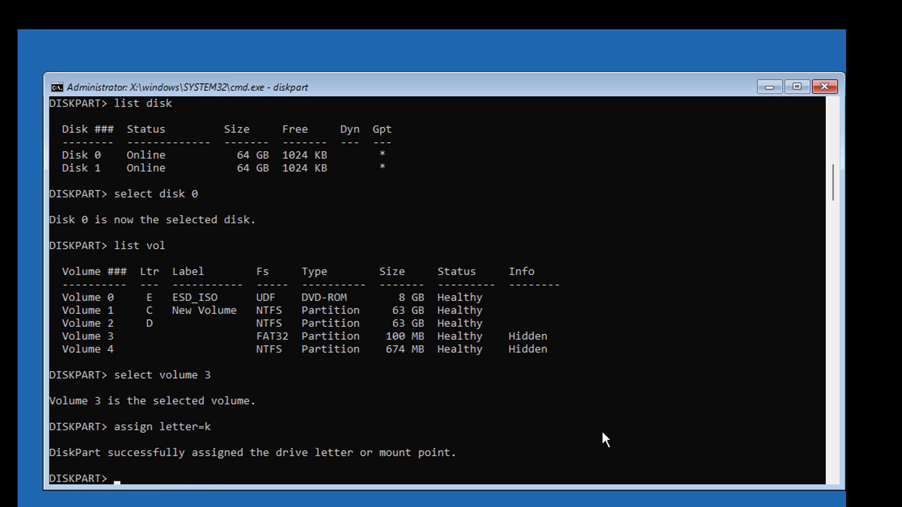
{"action": "type", "text": "exit"}
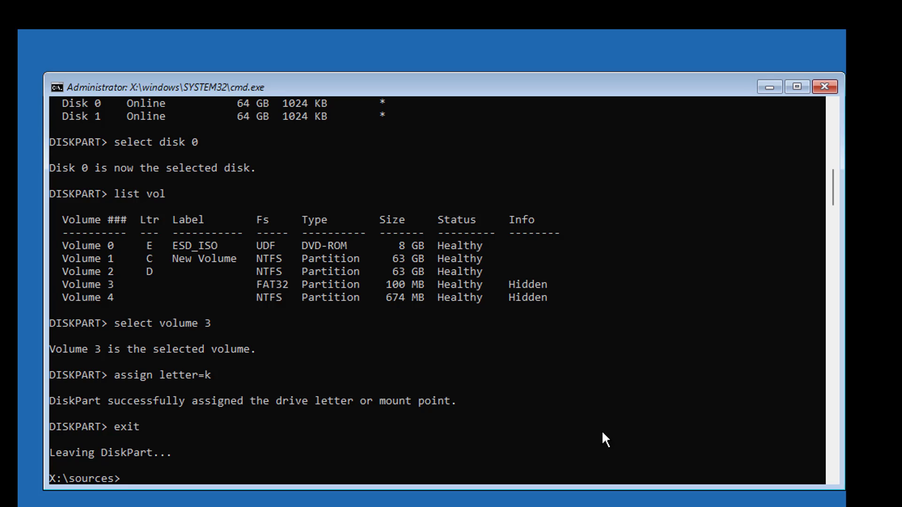
Step: Switch to K: and change into the EFI\Microsoft\Boot directory
{"action": "type", "text": "k"}
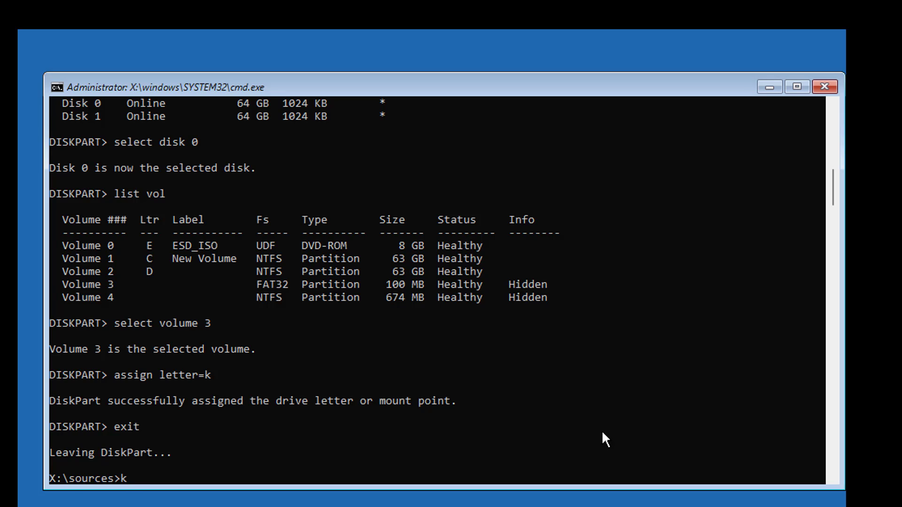
{"action": "type", "text": "cd efi"}
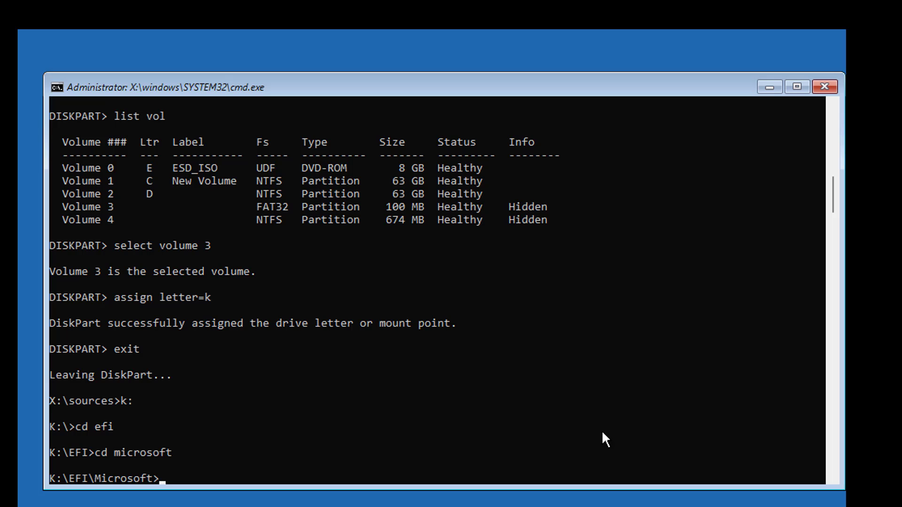
{"action": "type", "text": "cd boot"}
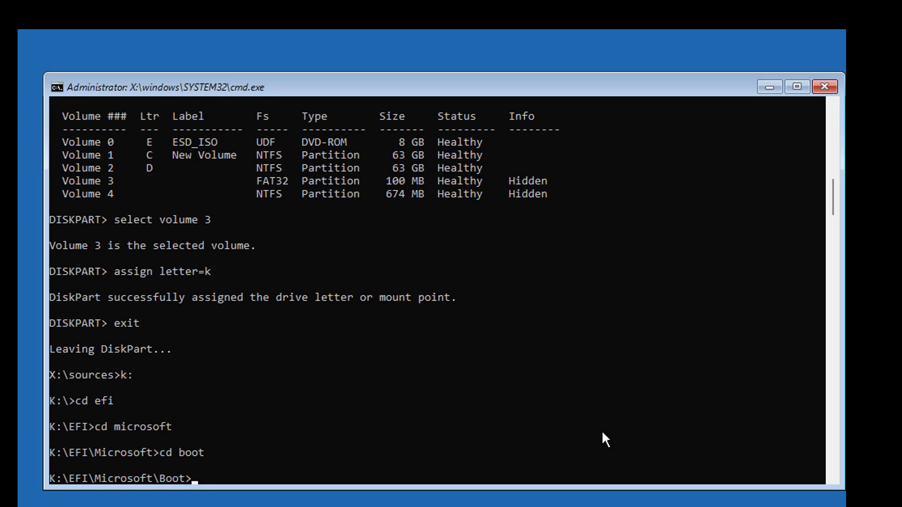
{"action": "mouse_move", "coordinate": [439, 440]}
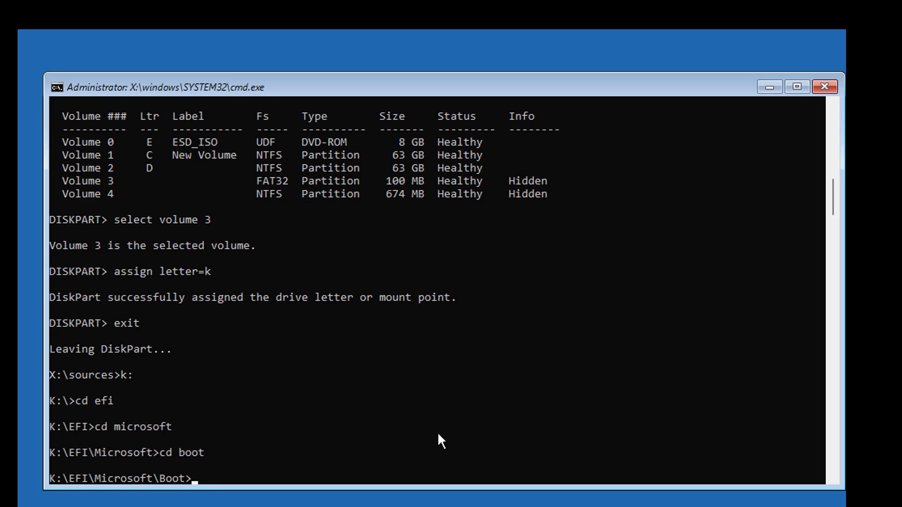
Step: Clear the hidden, read-only and system attributes on bcd and rename it bcd25.old
{"action": "type", "text": "attrib"}
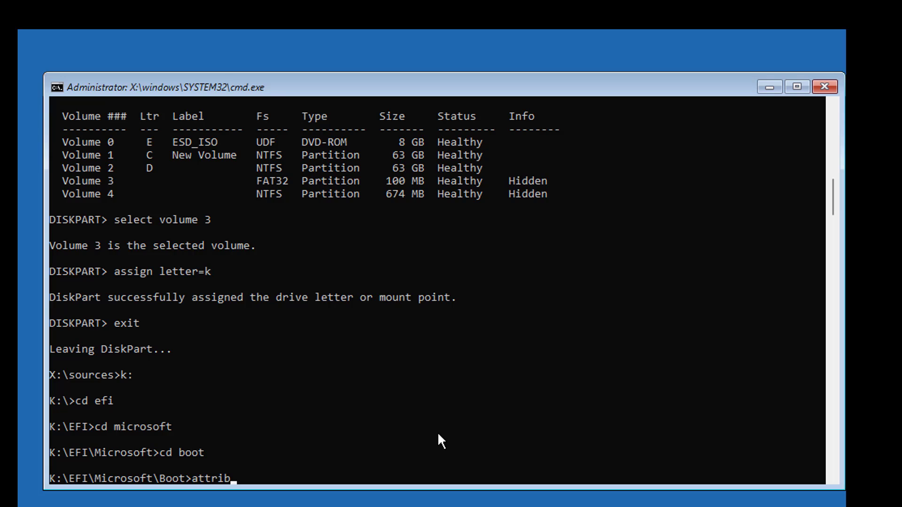
{"action": "type", "text": "bcd"}
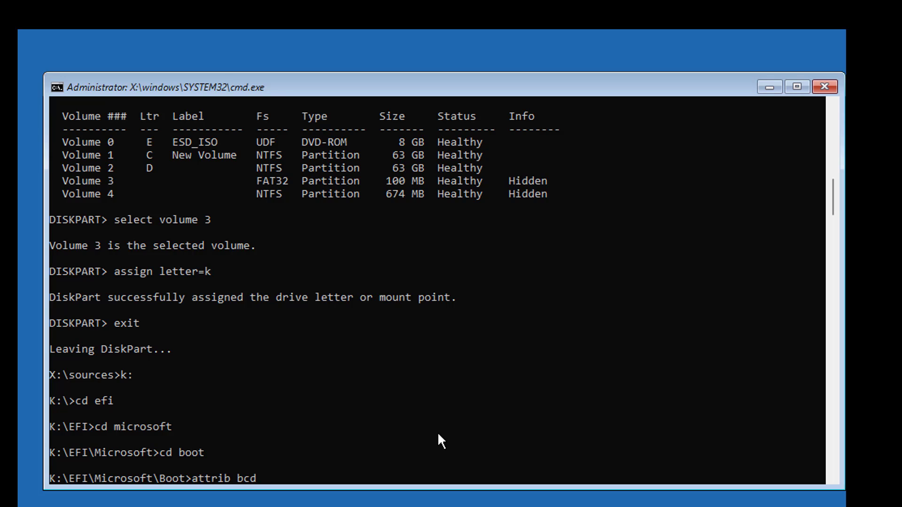
{"action": "type", "text": "-h -r -s"}
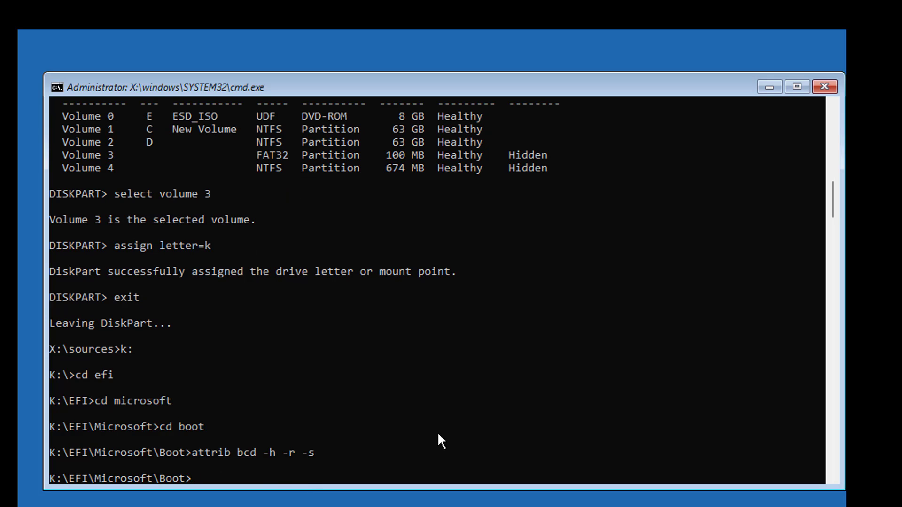
{"action": "type", "text": "ren bcd bcd"}
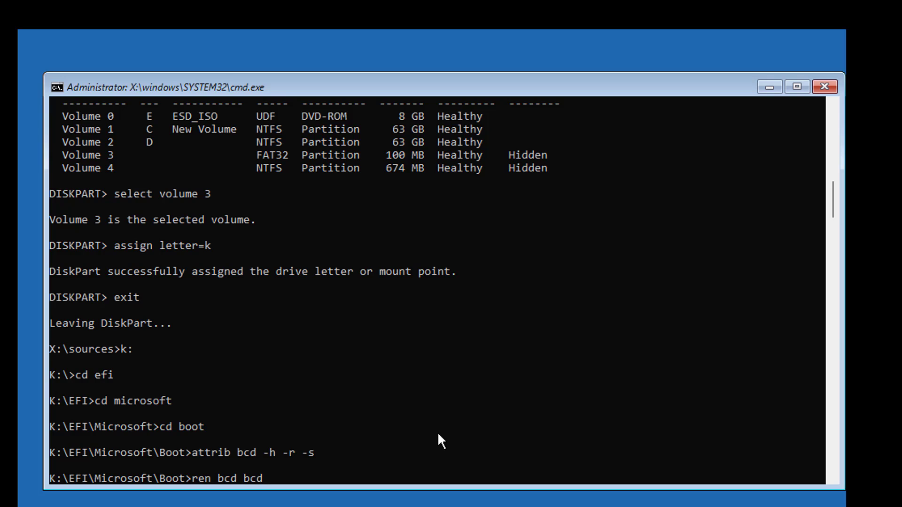
{"action": "type", "text": "2"}
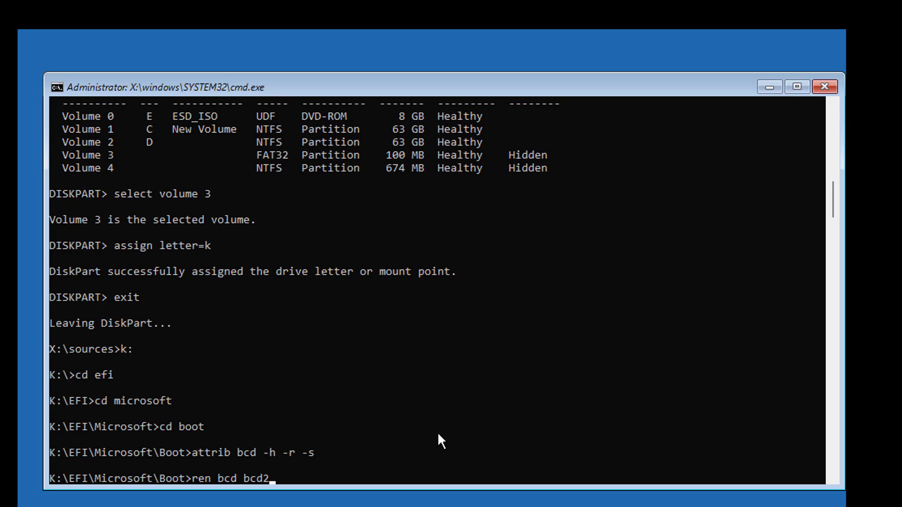
{"action": "type", "text": "5.old"}
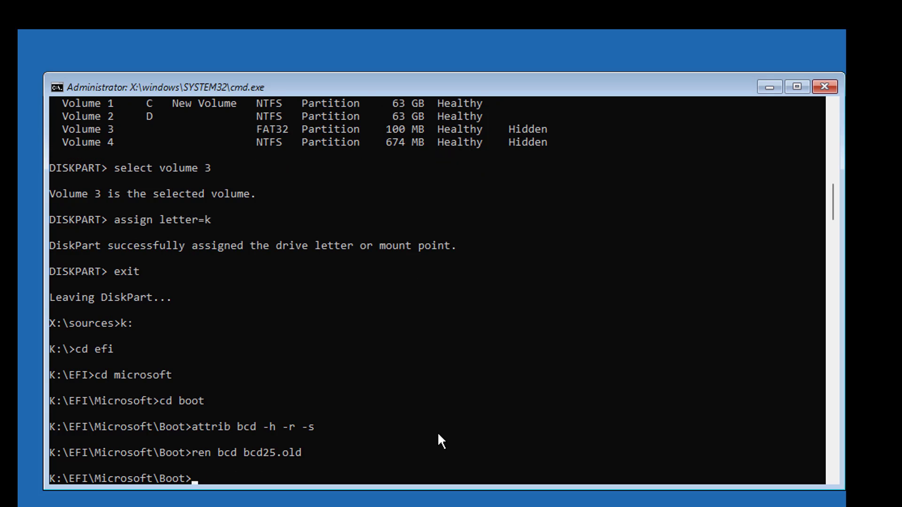
{"action": "type", "text": "bootrec /"}
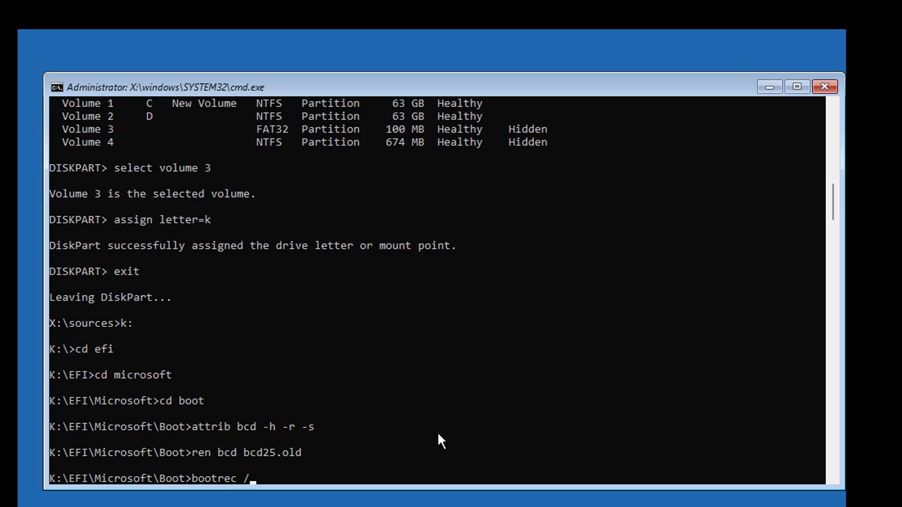
Step: Run bootrec /rebuildbcd and answer A to add D:\Windows to the boot list
{"action": "type", "text": "rebuildbcd"}
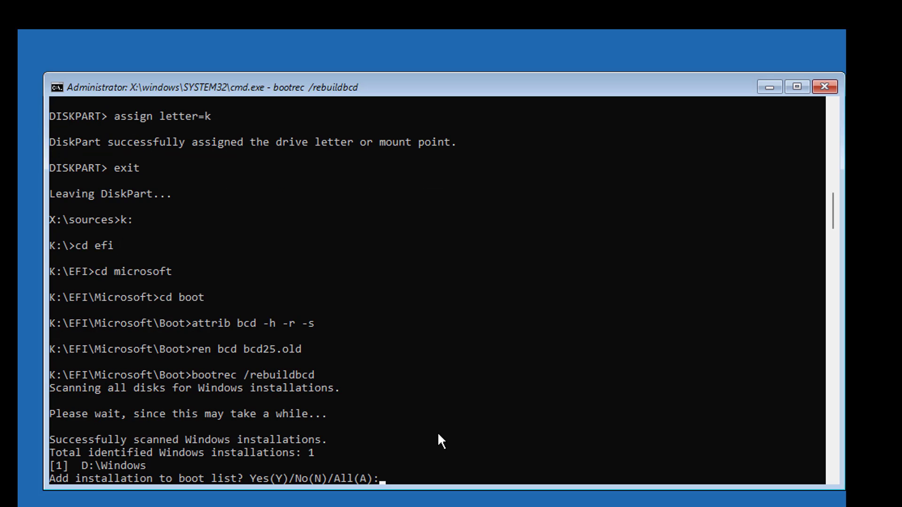
{"action": "type", "text": "A"}
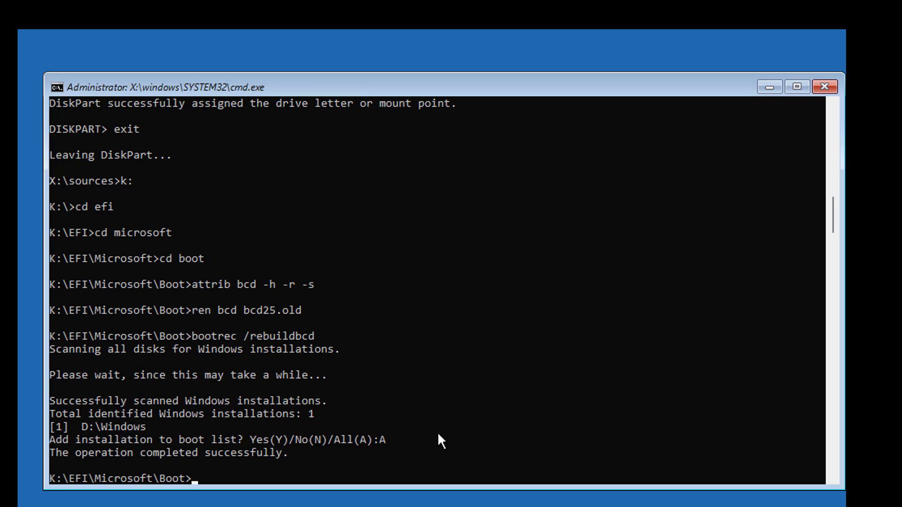
{"action": "type", "text": "bcdboo"}
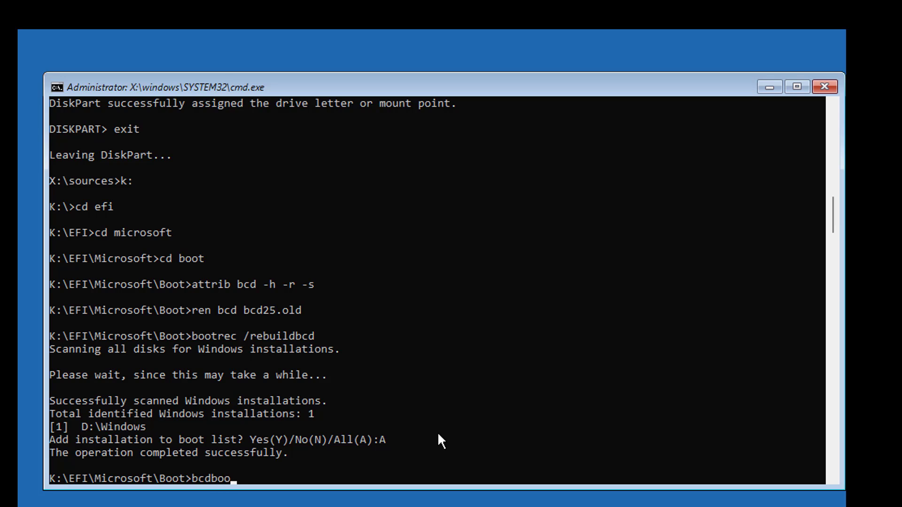
Step: Run bcdboot d:\windows /s k: /f uefi to recreate the UEFI boot files
{"action": "type", "text": "d"}
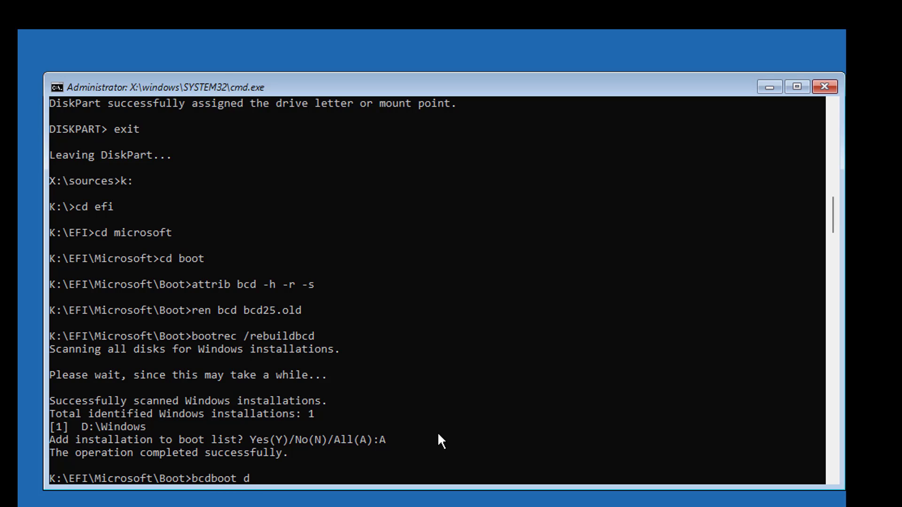
{"action": "type", "text": ":\\windows /s"}
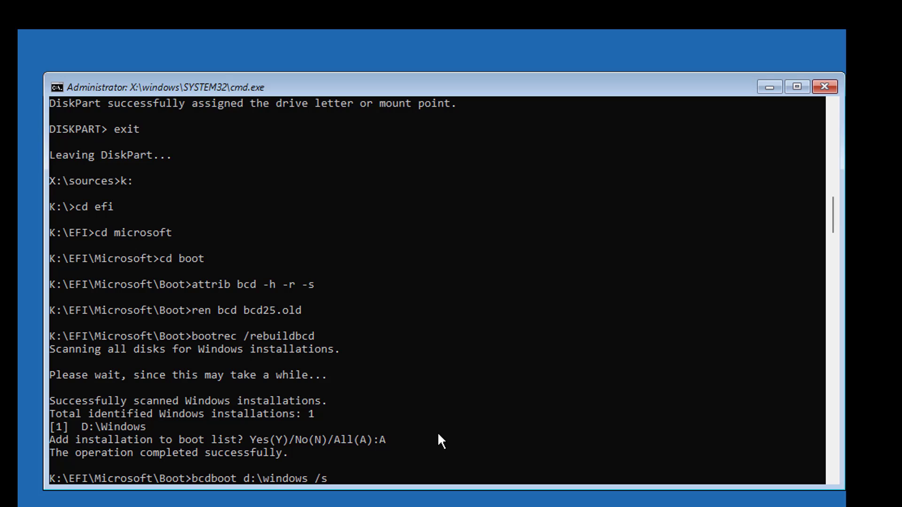
{"action": "type", "text": "k: /f"}
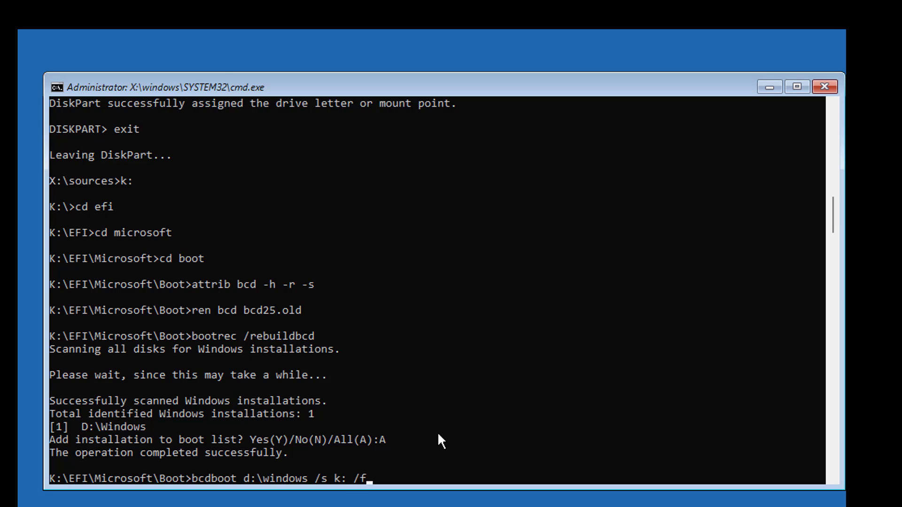
{"action": "type", "text": "u"}
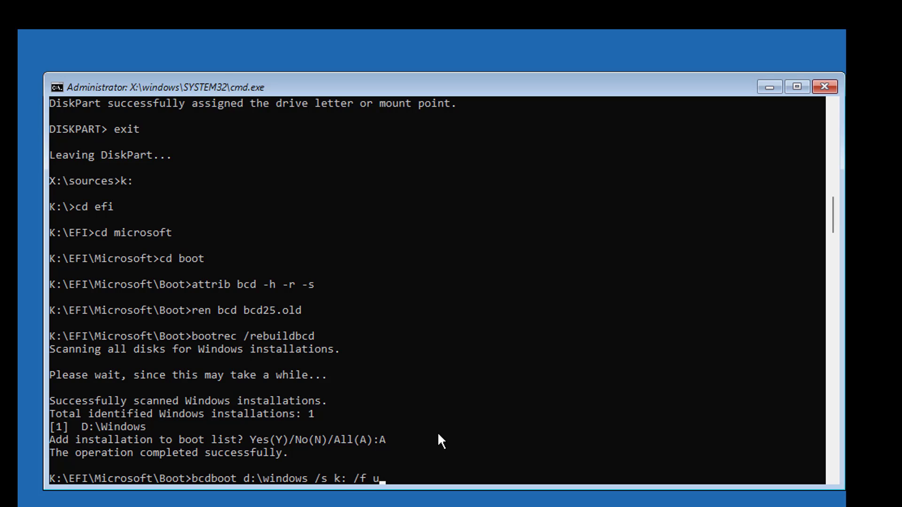
{"action": "type", "text": "efi"}
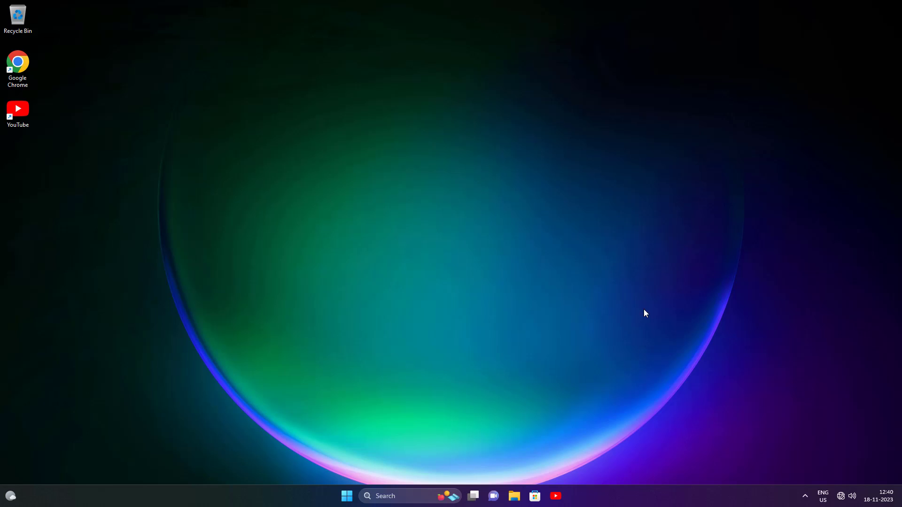
{"action": "mouse_move", "coordinate": [658, 245]}
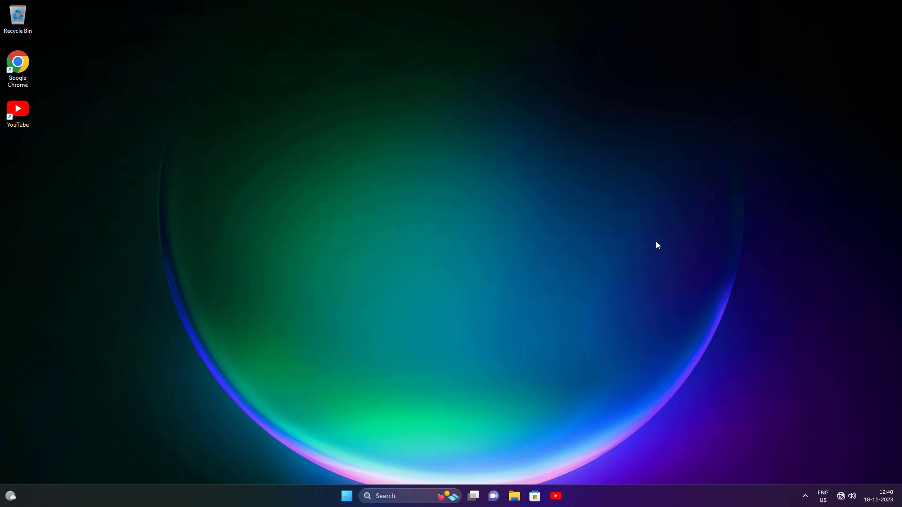